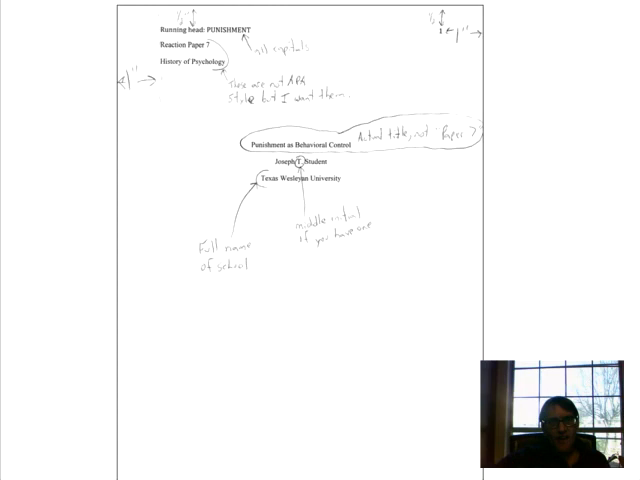
scroll(down, 3)
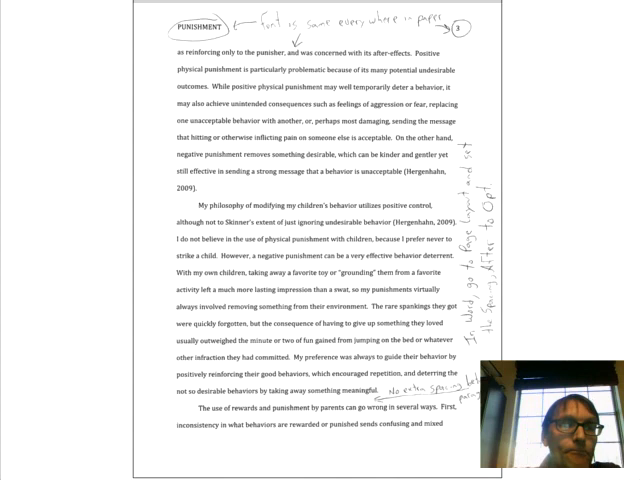